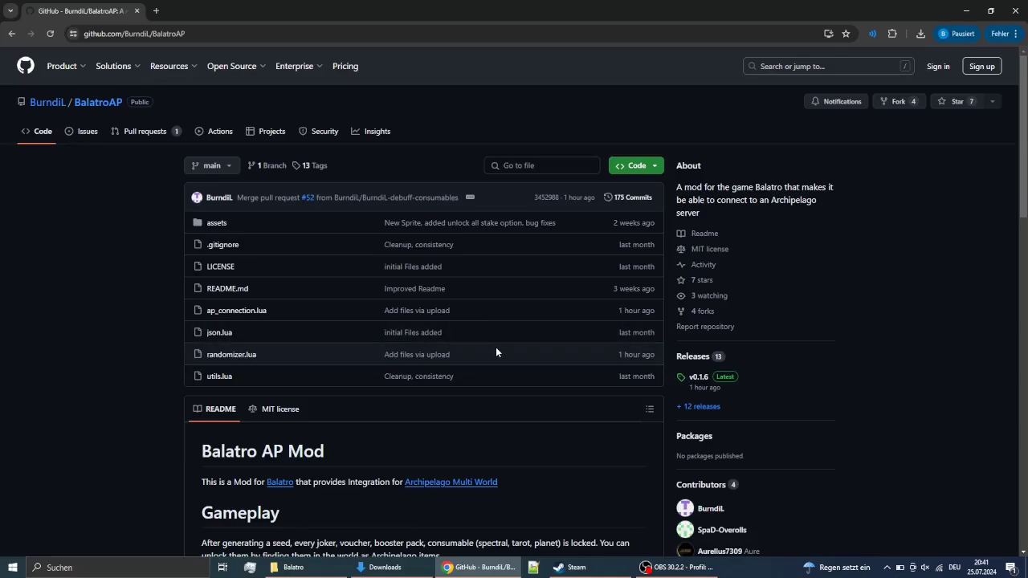
# Step: Download the lovely Windows build zip and the lua51.7z archive from GitHub releases
pyautogui.scroll(-3)
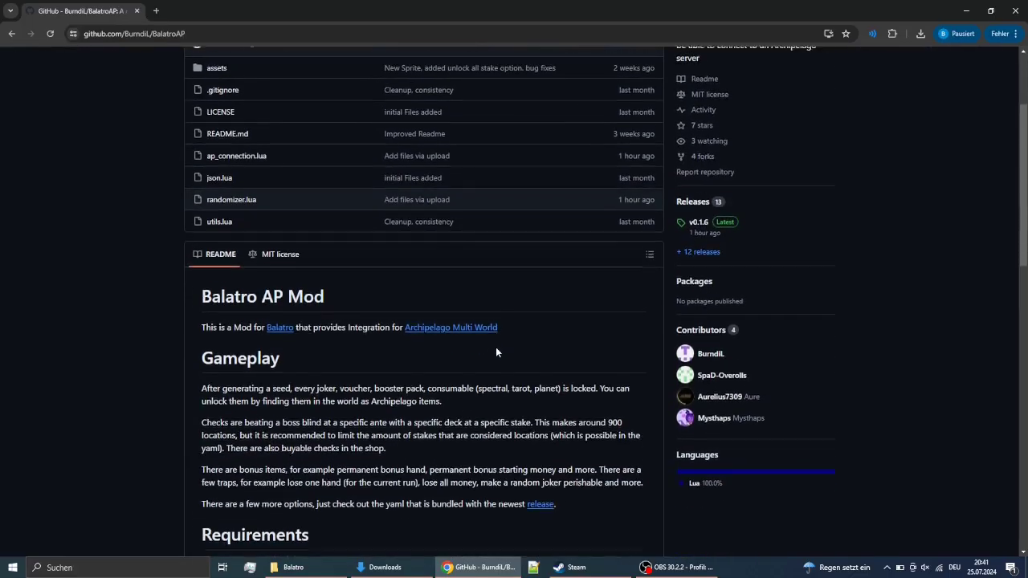
pyautogui.scroll(-3)
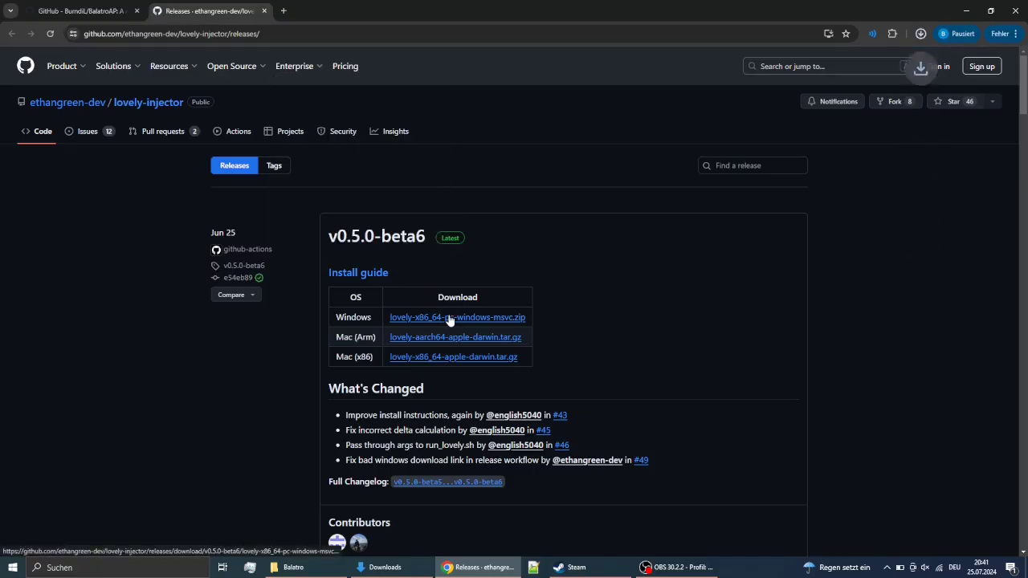
pyautogui.click(76, 13)
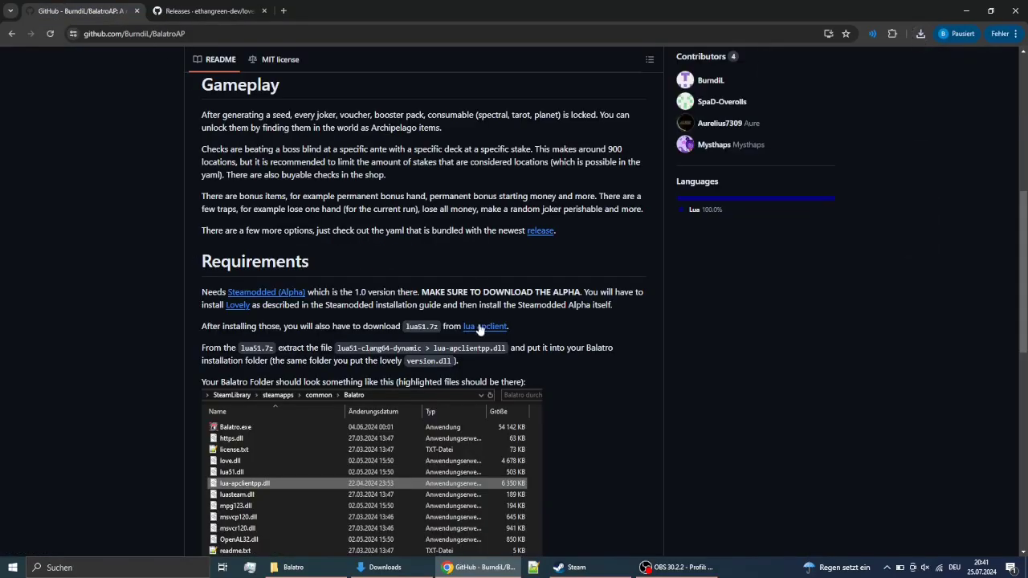
pyautogui.click(484, 326)
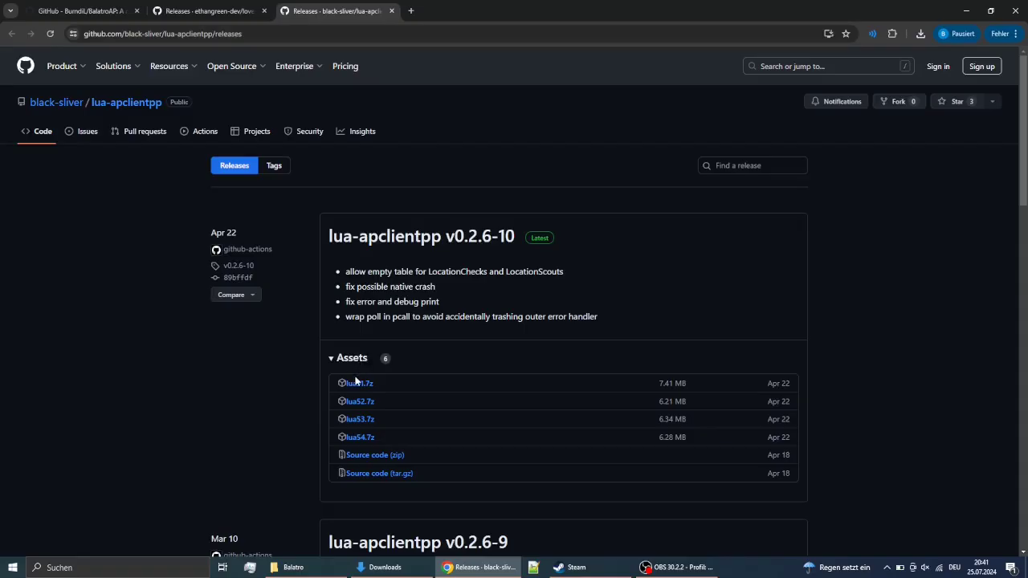
pyautogui.click(358, 383)
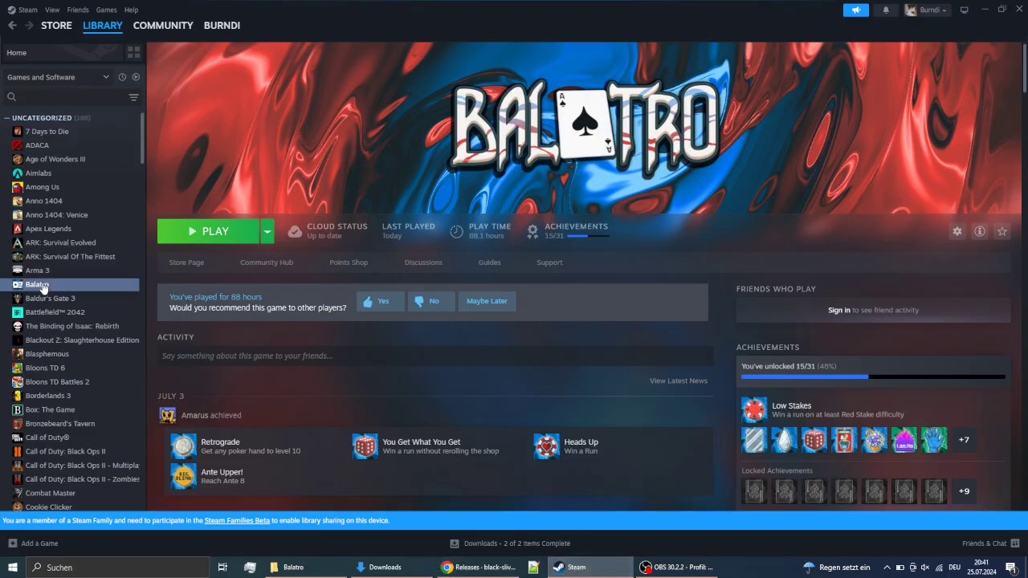
# Step: Open Balatro's local install folder from Steam via Manage > Browse local files
pyautogui.rightClick(38, 285)
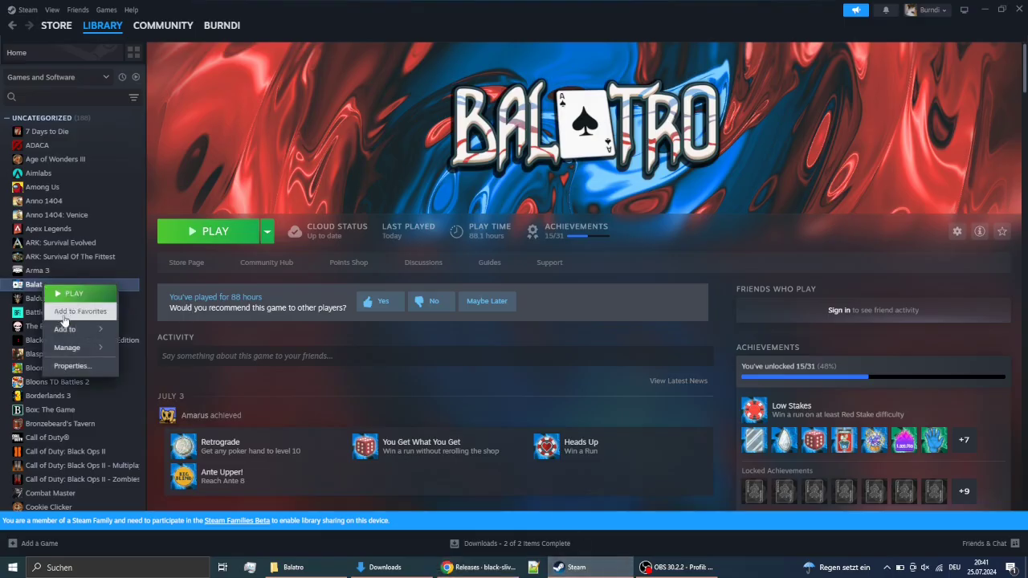
pyautogui.click(155, 366)
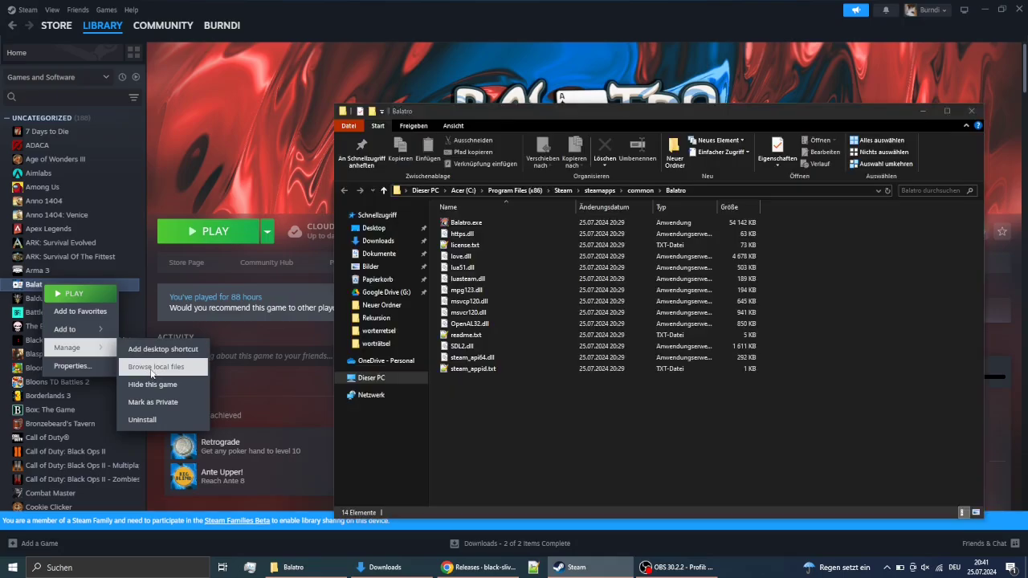
pyautogui.click(156, 366)
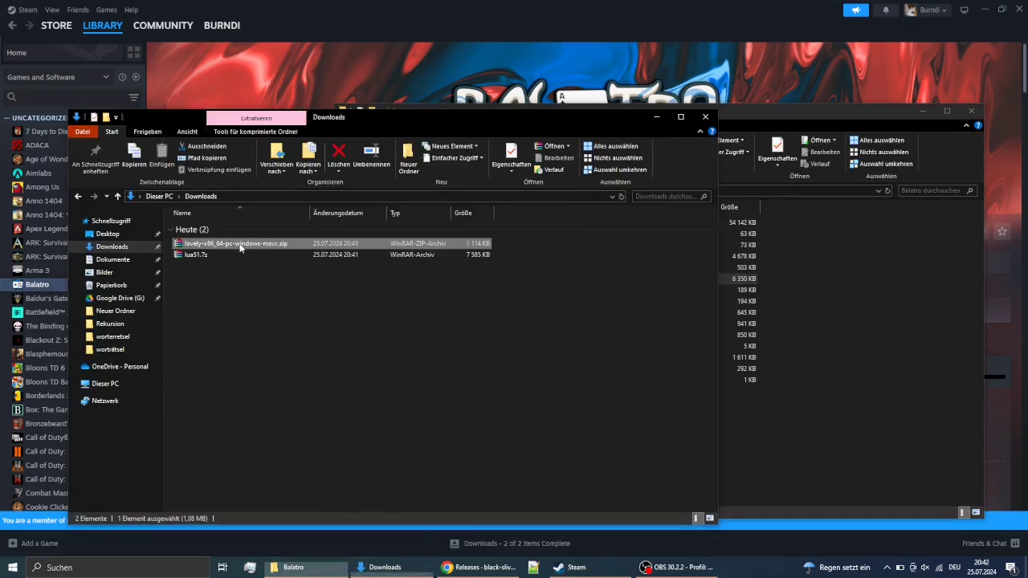
# Step: Open the lovely zip, then open lua51.7z in WinRAR past the security warning
pyautogui.doubleClick(236, 243)
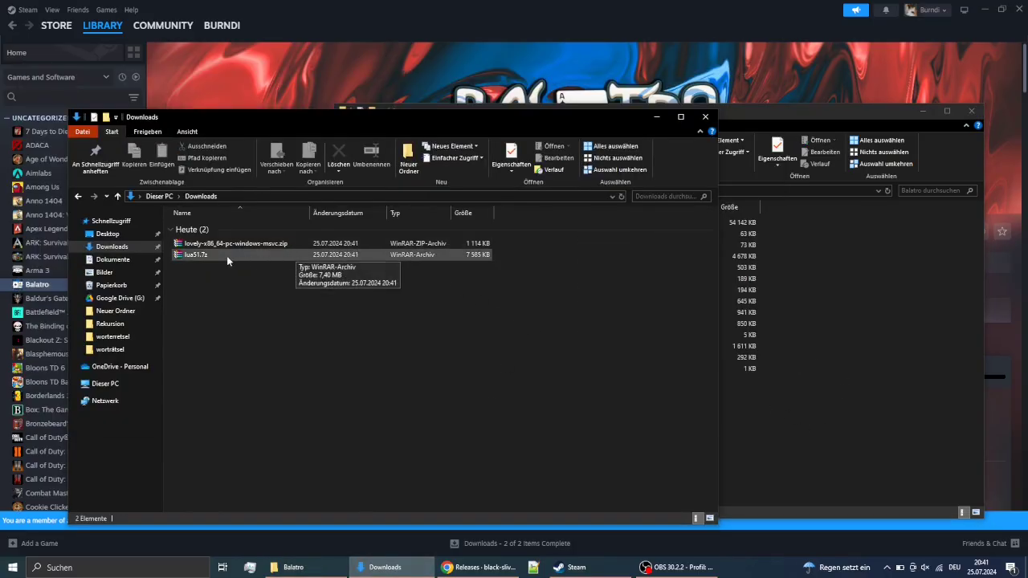
pyautogui.doubleClick(196, 255)
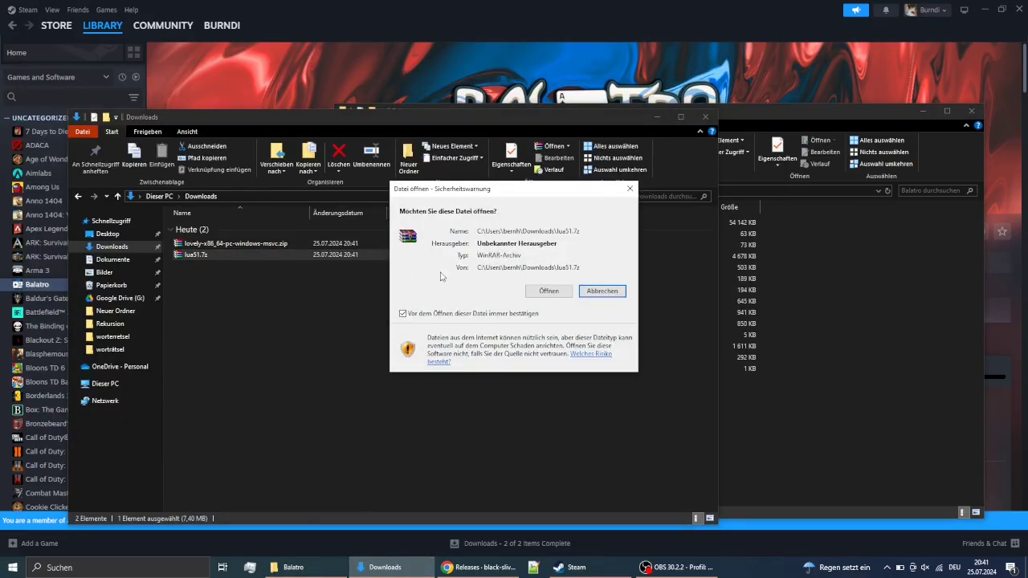
pyautogui.click(601, 291)
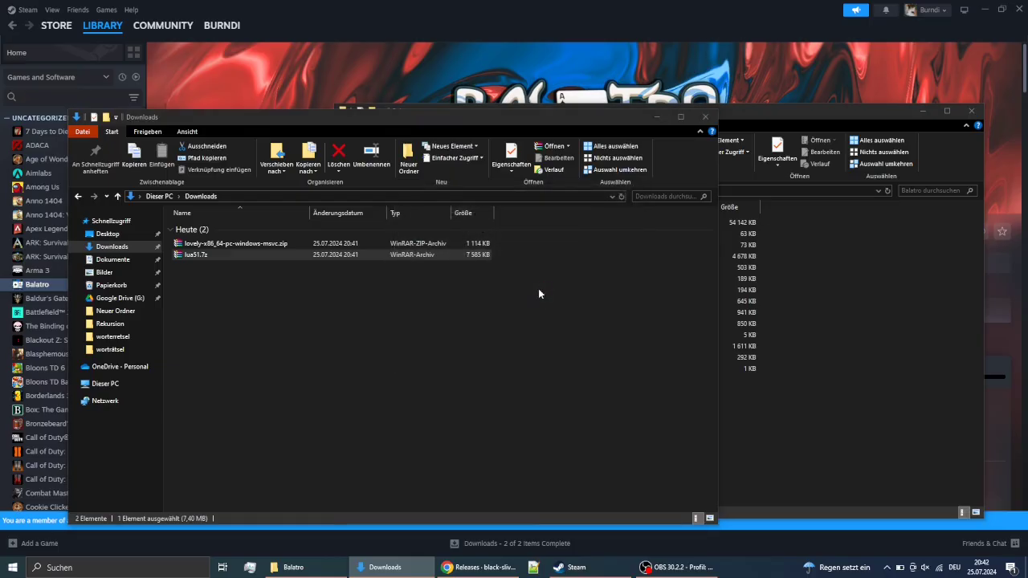
pyautogui.doubleClick(195, 255)
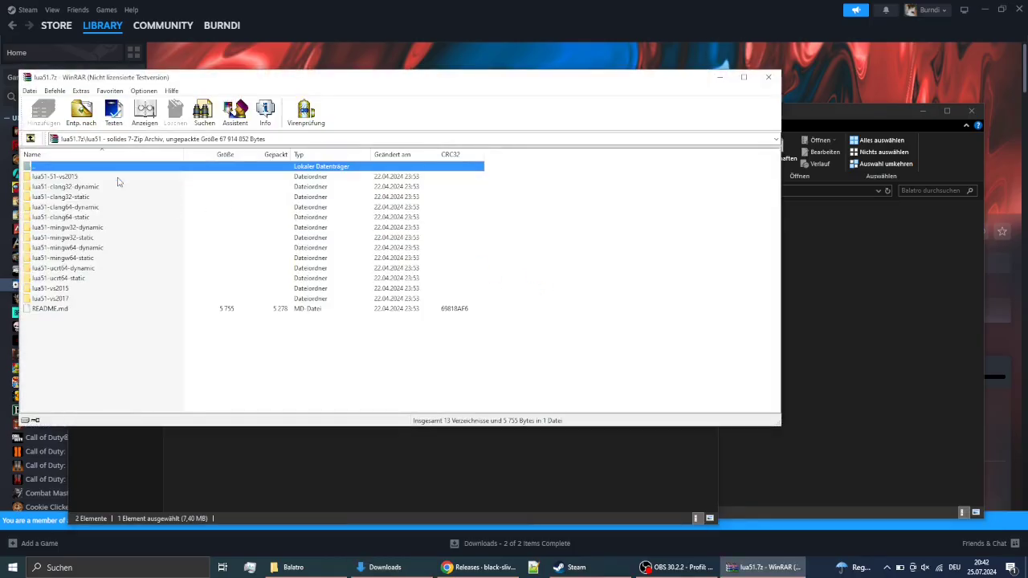
# Step: Open the lua51-clang64-dynamic folder inside the lua51.7z archive
pyautogui.click(89, 207)
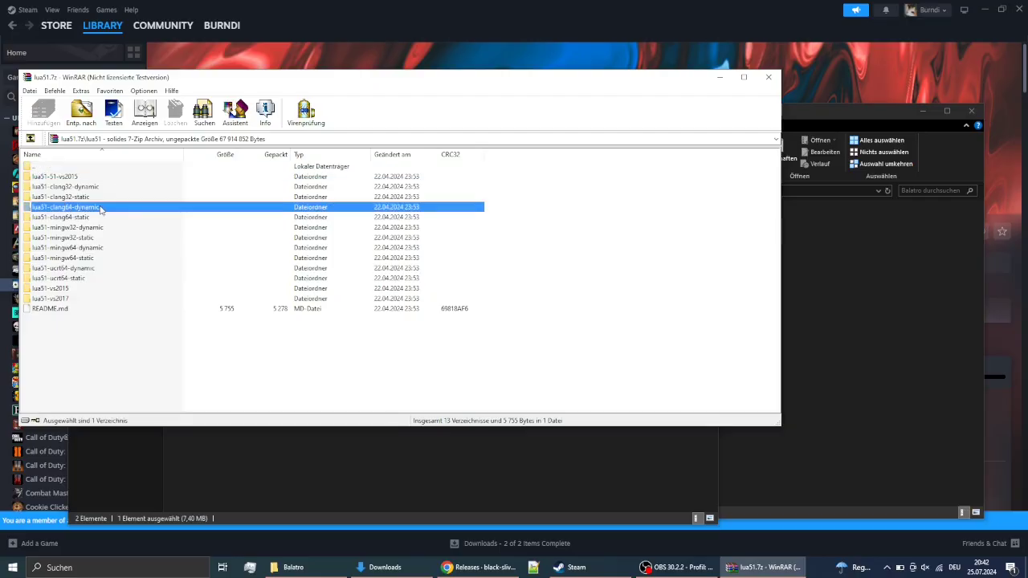
pyautogui.doubleClick(64, 207)
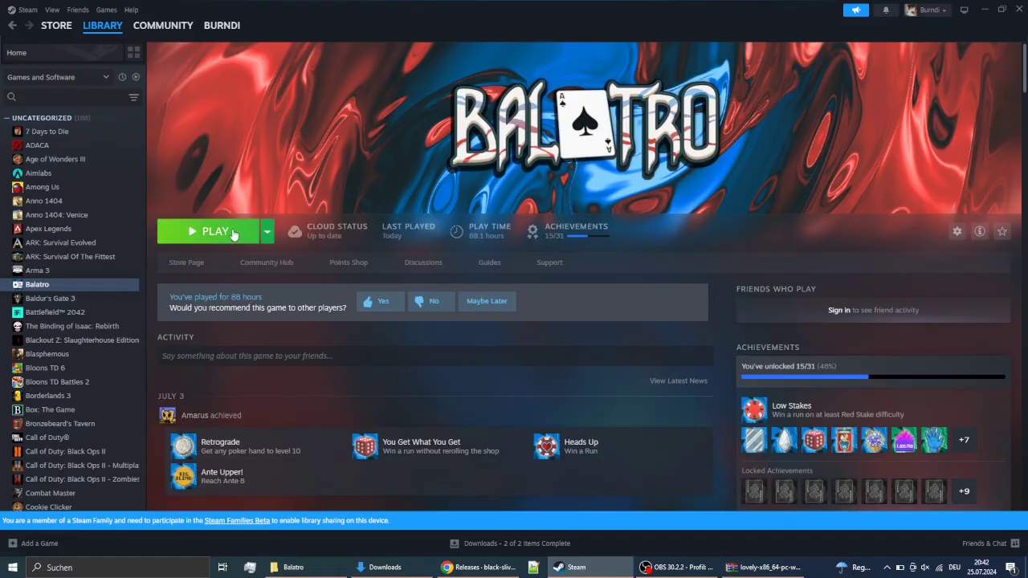
# Step: Launch Balatro with the PLAY button on its Steam library page
pyautogui.click(215, 231)
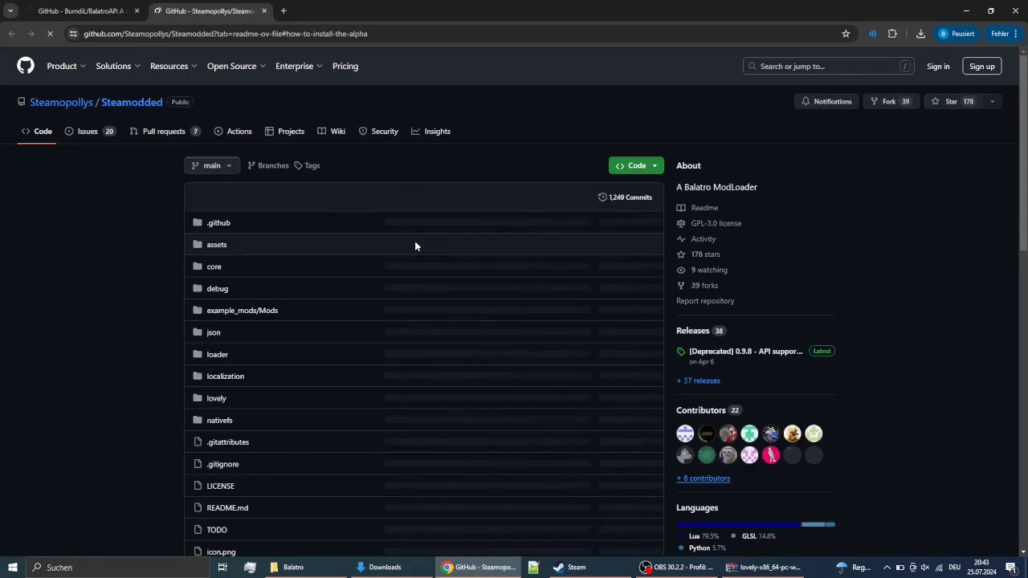
# Step: Download Steamodded-main.zip from the README install section and confirm it finished
pyautogui.scroll(-3)
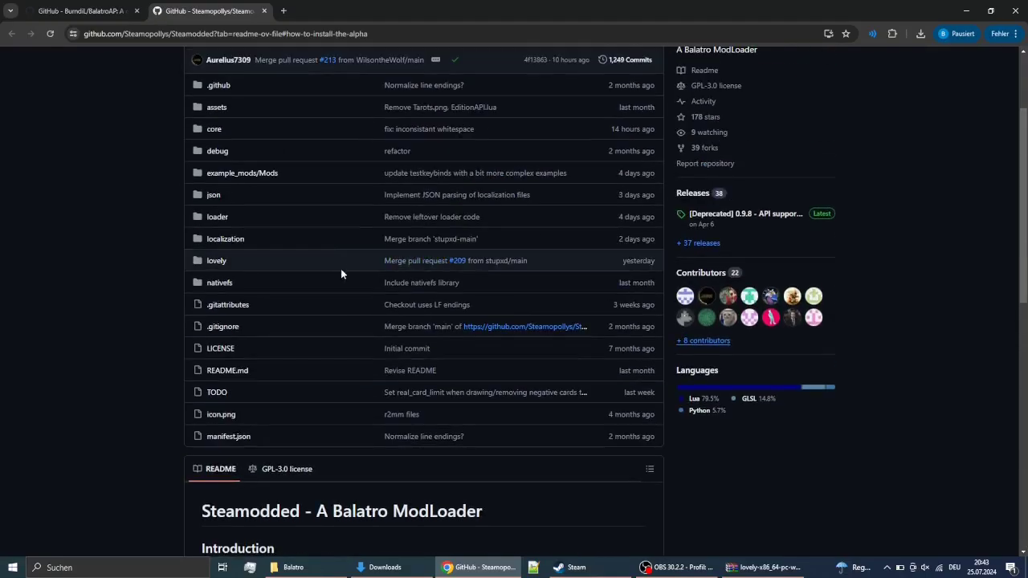
pyautogui.moveTo(335, 281)
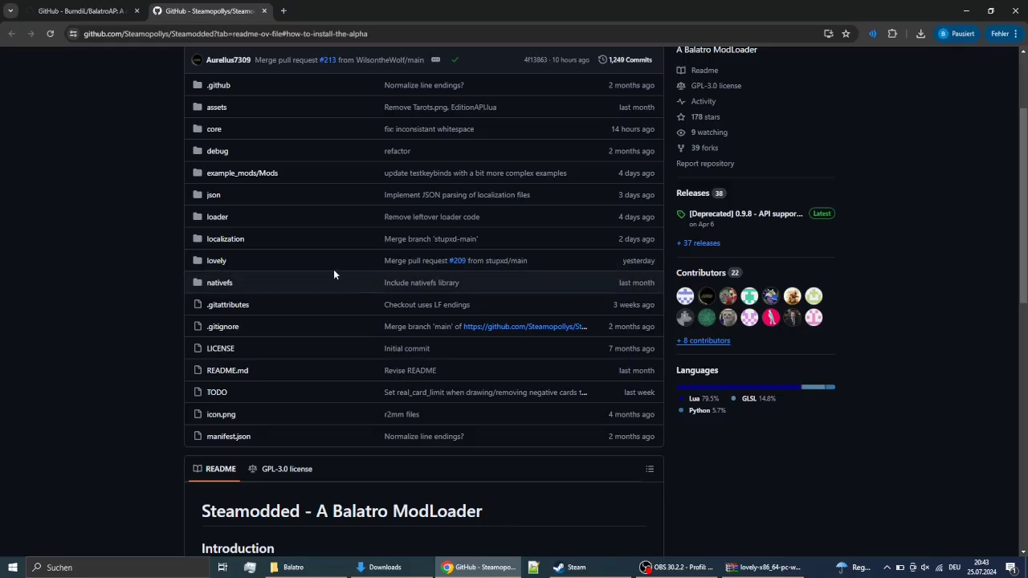
pyautogui.moveTo(347, 268)
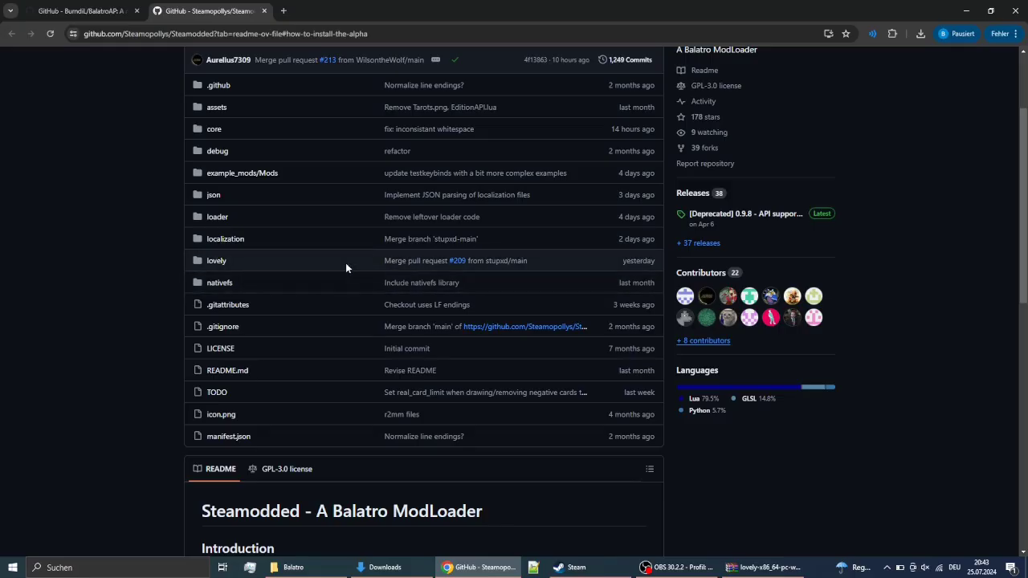
pyautogui.moveTo(342, 266)
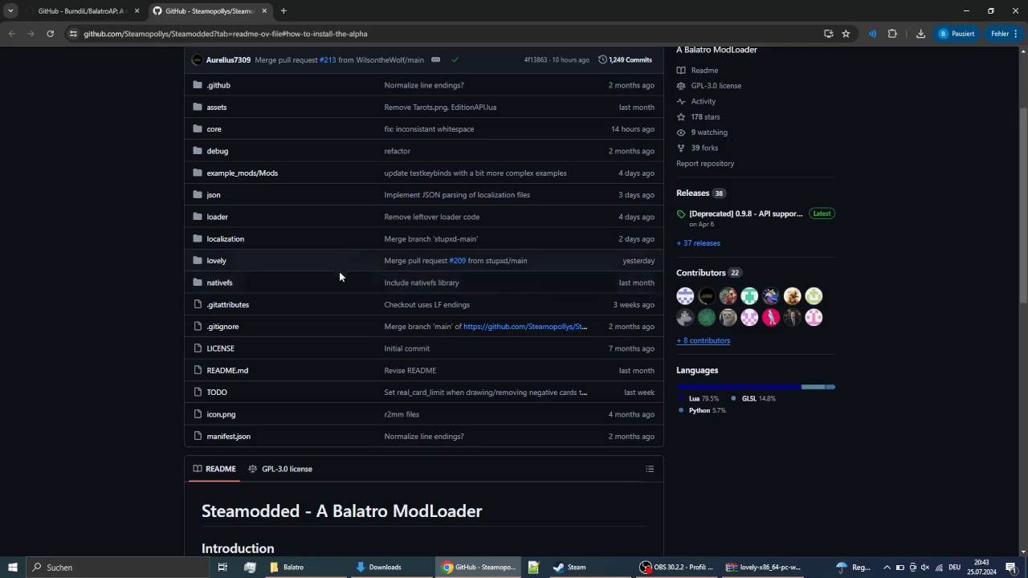
pyautogui.moveTo(335, 281)
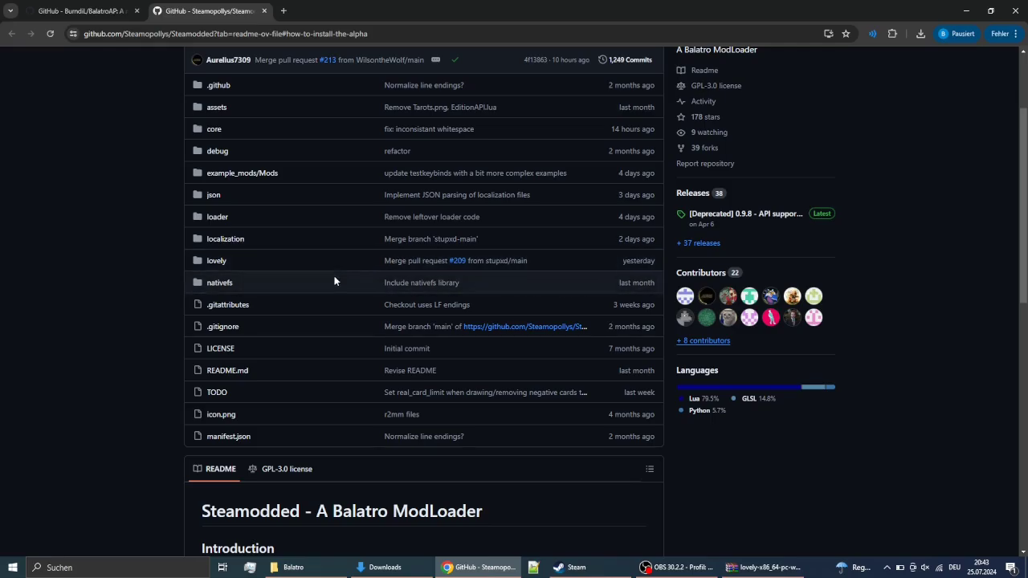
pyautogui.moveTo(335, 274)
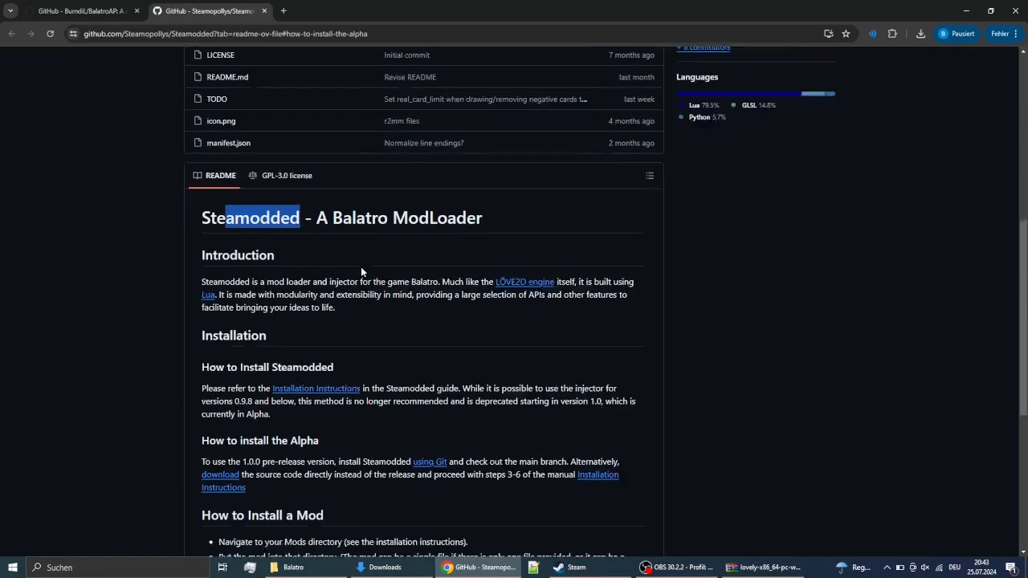
pyautogui.scroll(-3)
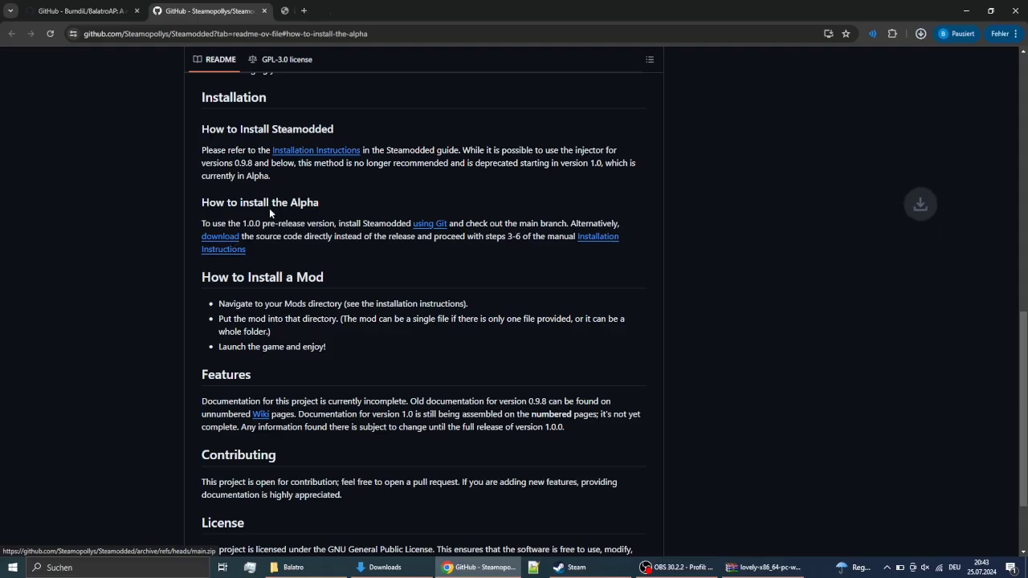
pyautogui.click(921, 33)
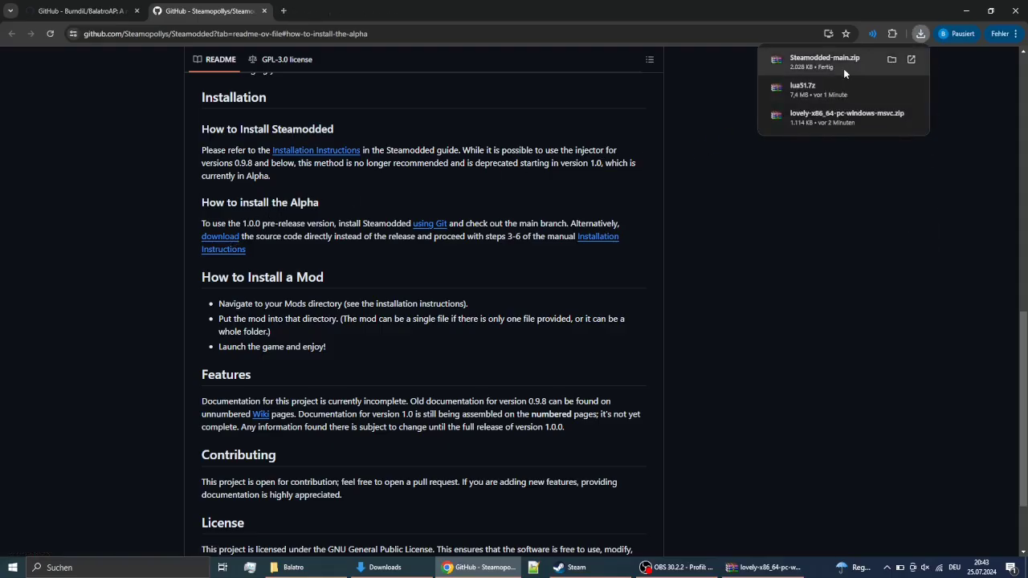
pyautogui.click(77, 11)
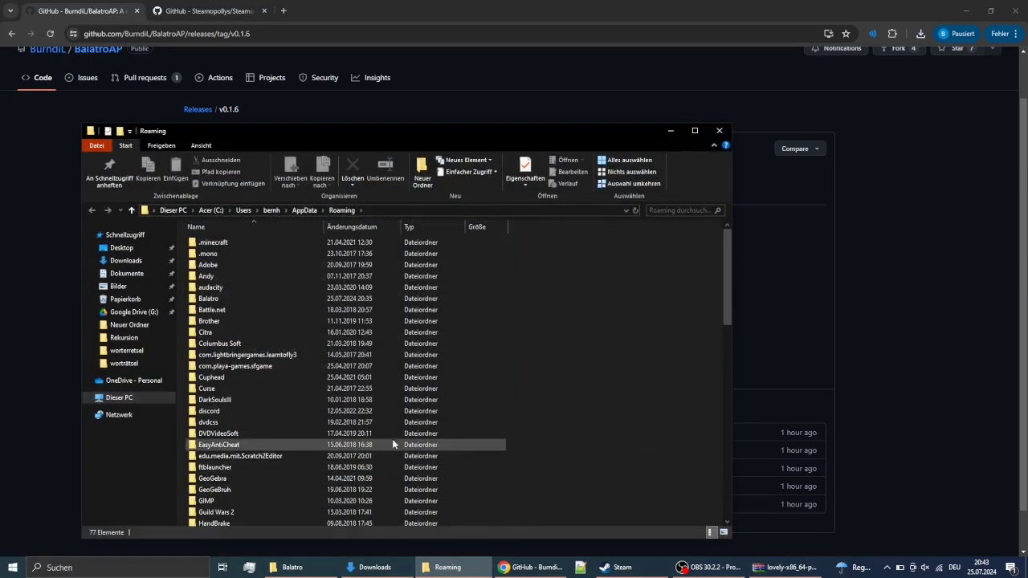
# Step: Navigate to AppData\Roaming\Balatro\Mods and open BalatroAP.zip in WinRAR
pyautogui.click(211, 299)
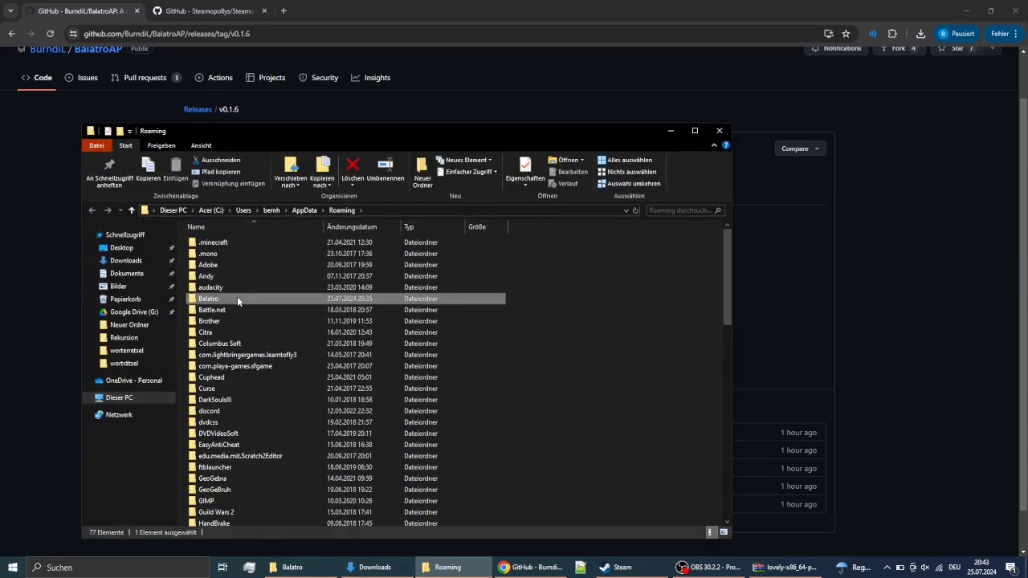
pyautogui.doubleClick(209, 298)
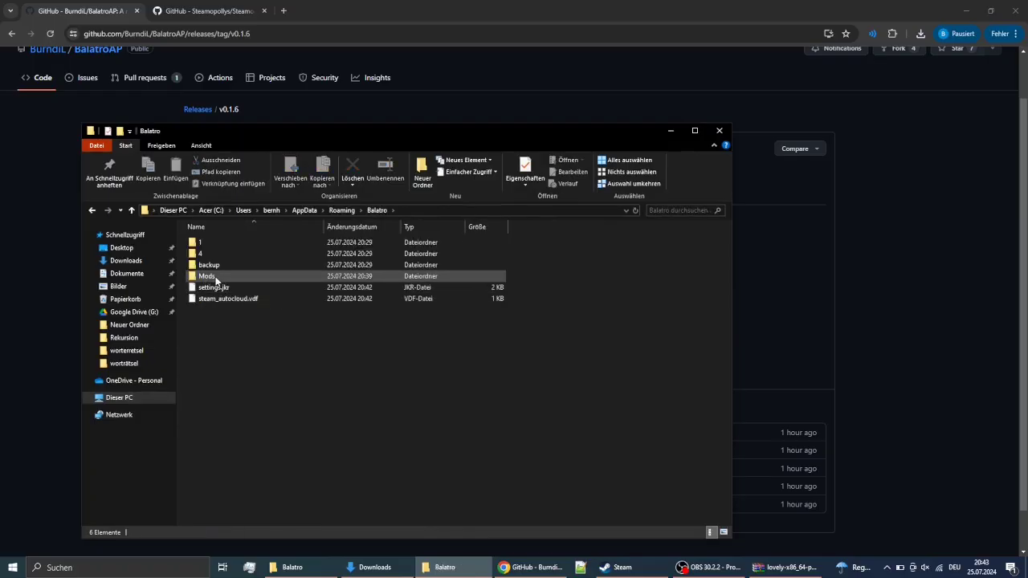
pyautogui.doubleClick(207, 276)
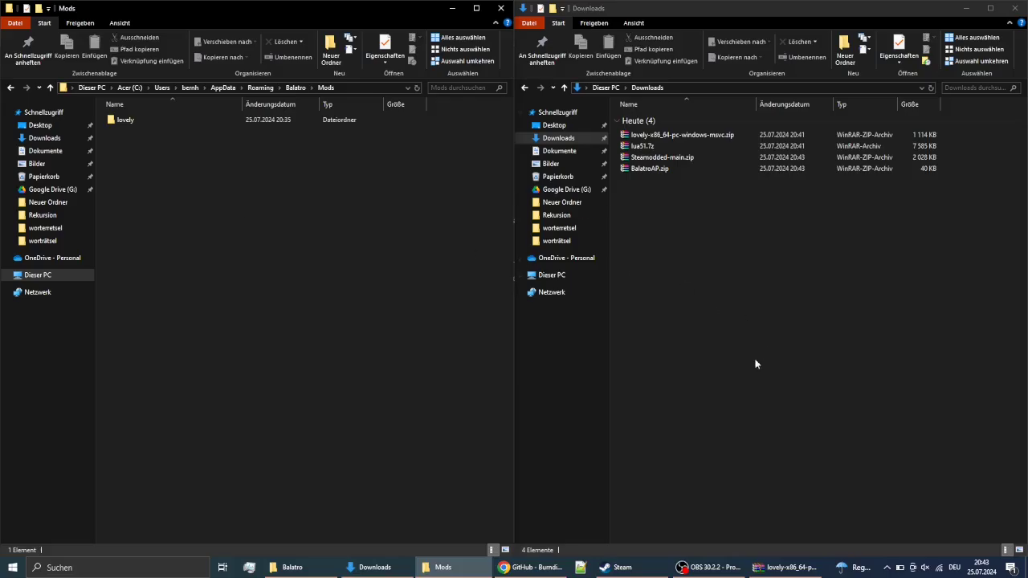
pyautogui.doubleClick(647, 168)
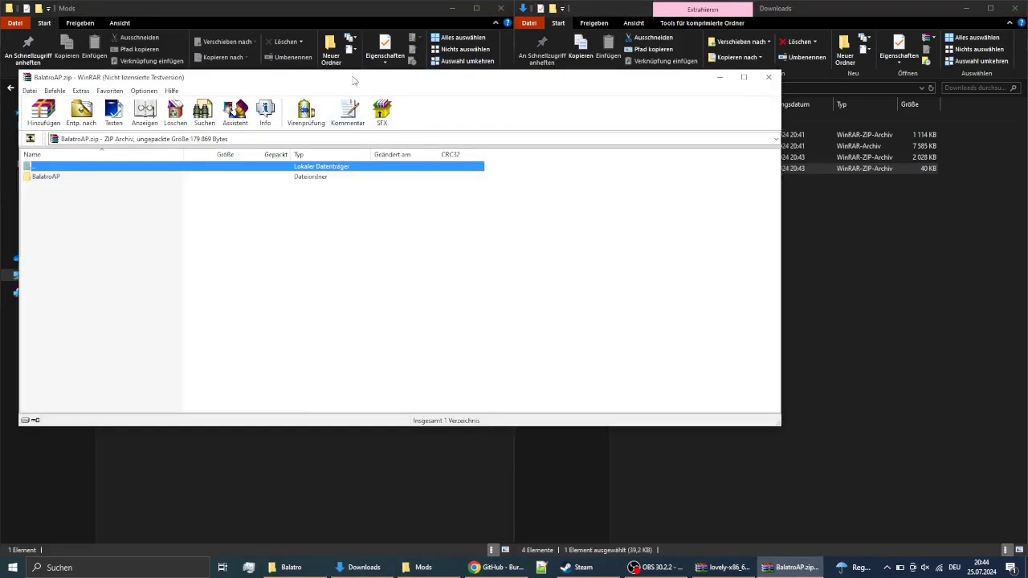